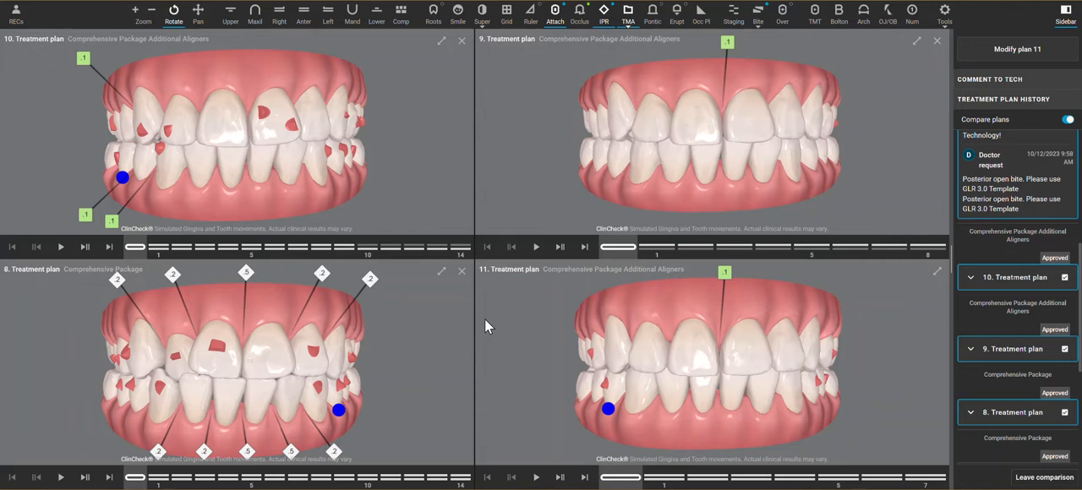
mouse_move(473, 315)
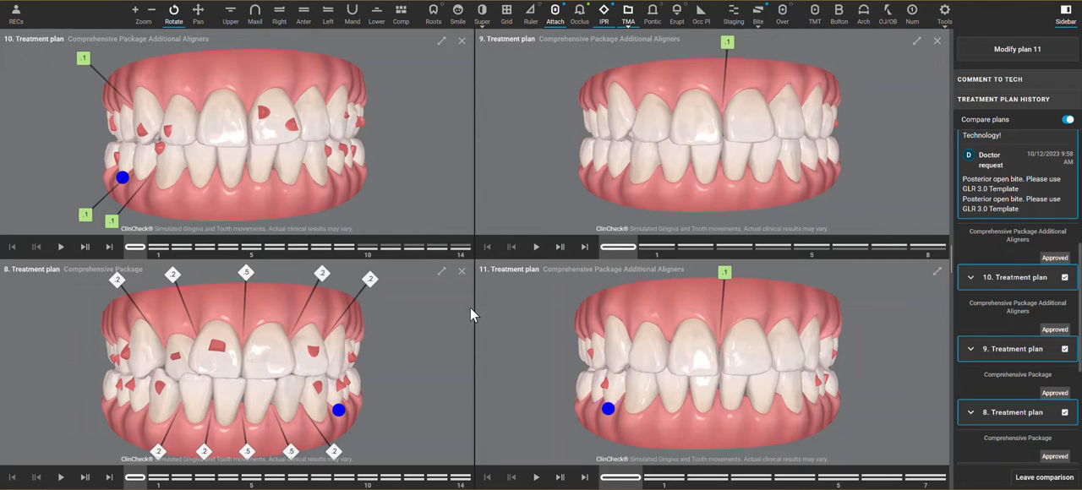
Step: Scroll the Treatment Plan History panel down to plans 10, 9, 8, 7 and earlier
scroll("down", 3)
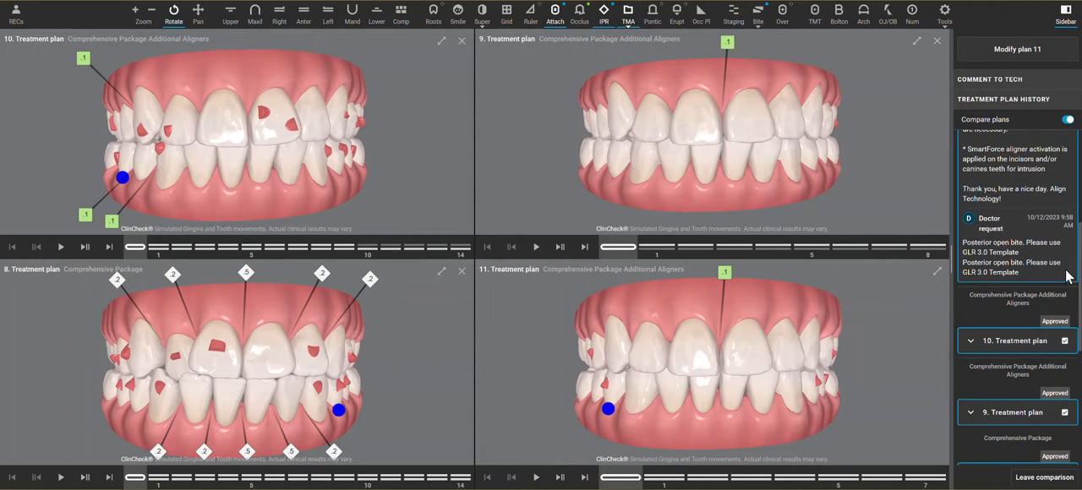
scroll("down", 3)
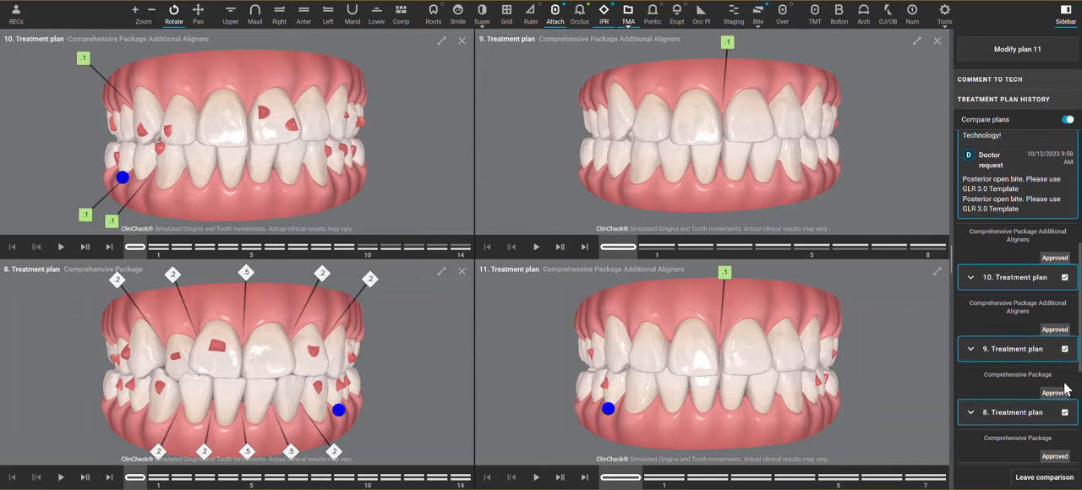
scroll("down", 3)
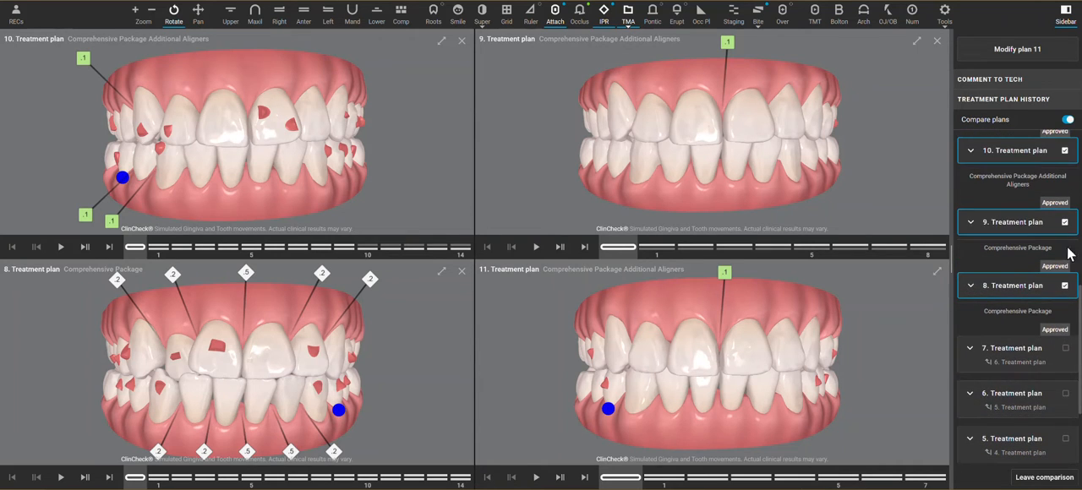
mouse_move(725, 353)
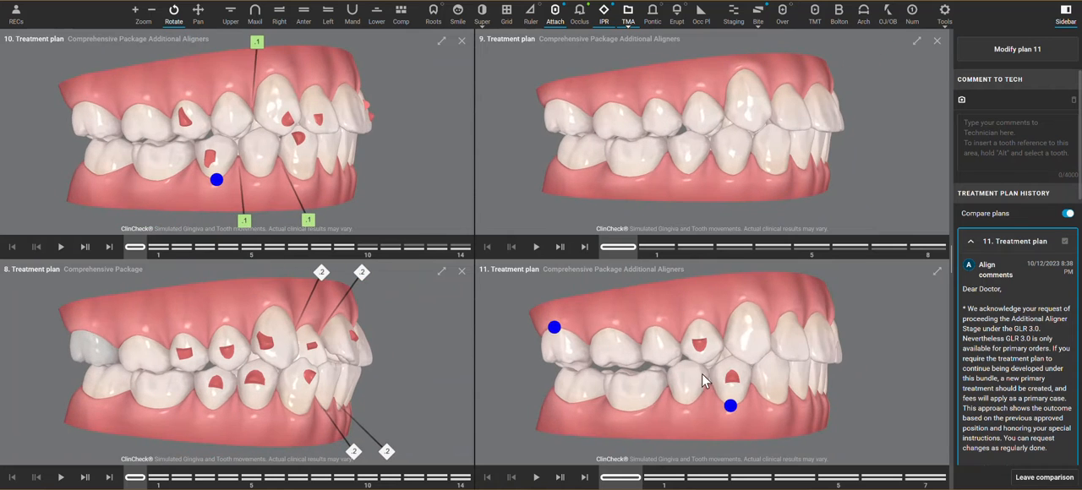
mouse_move(409, 382)
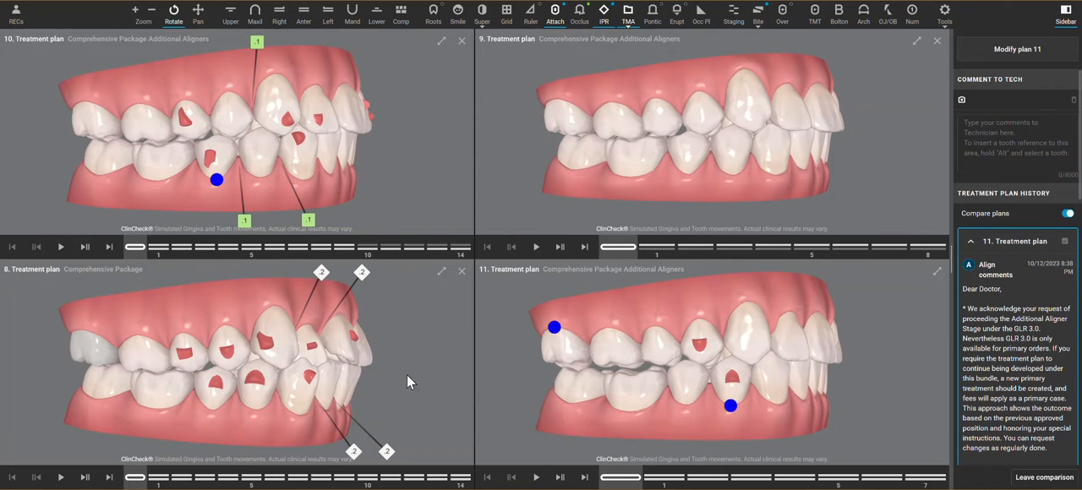
mouse_move(272, 413)
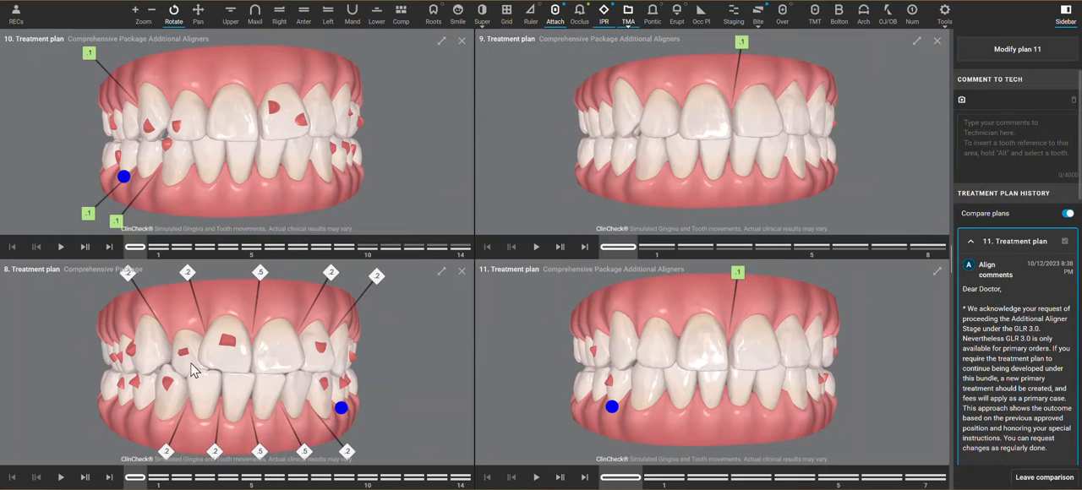
mouse_move(250, 409)
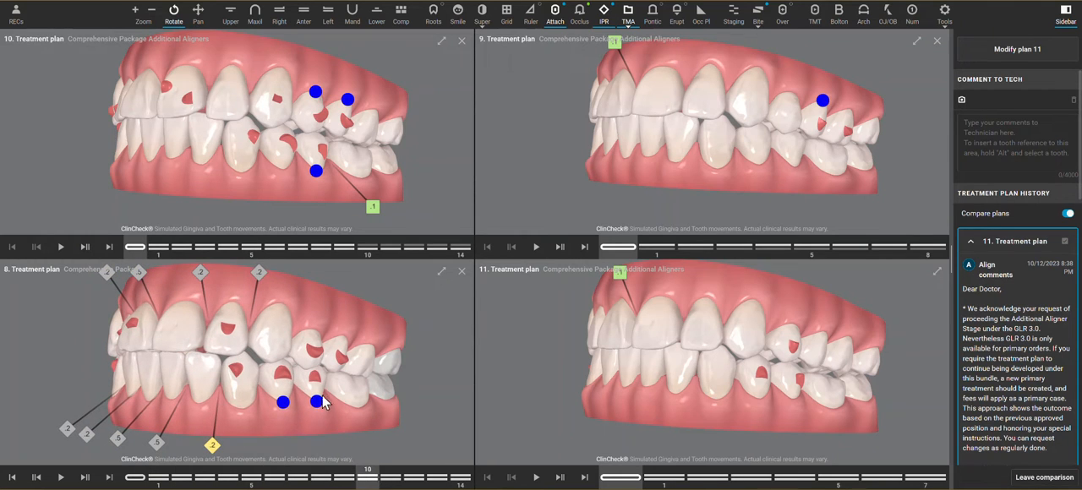
mouse_move(283, 387)
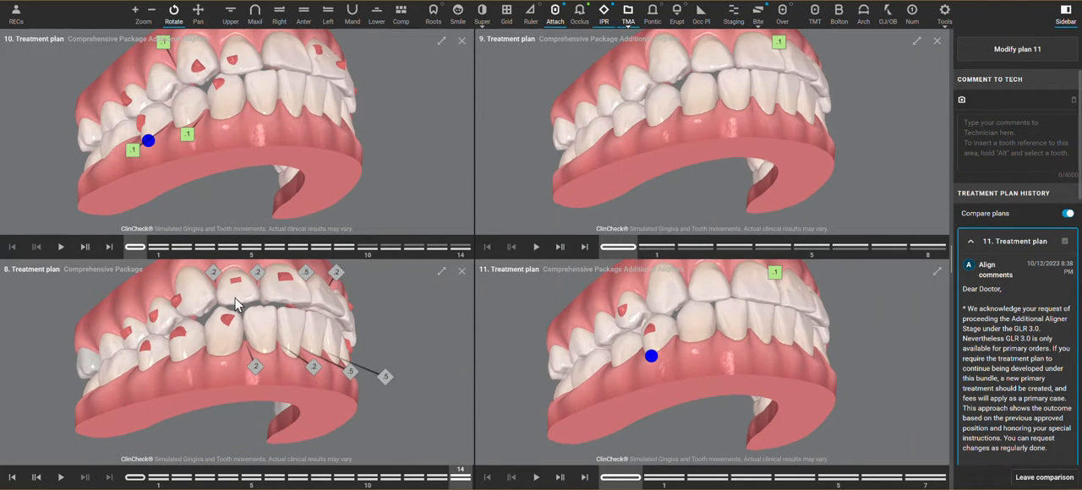
mouse_move(213, 307)
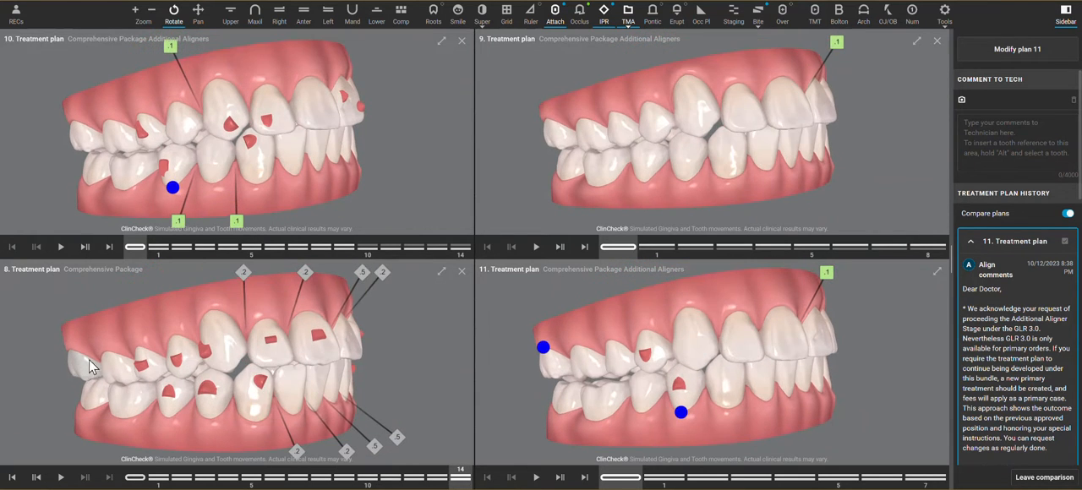
mouse_move(125, 366)
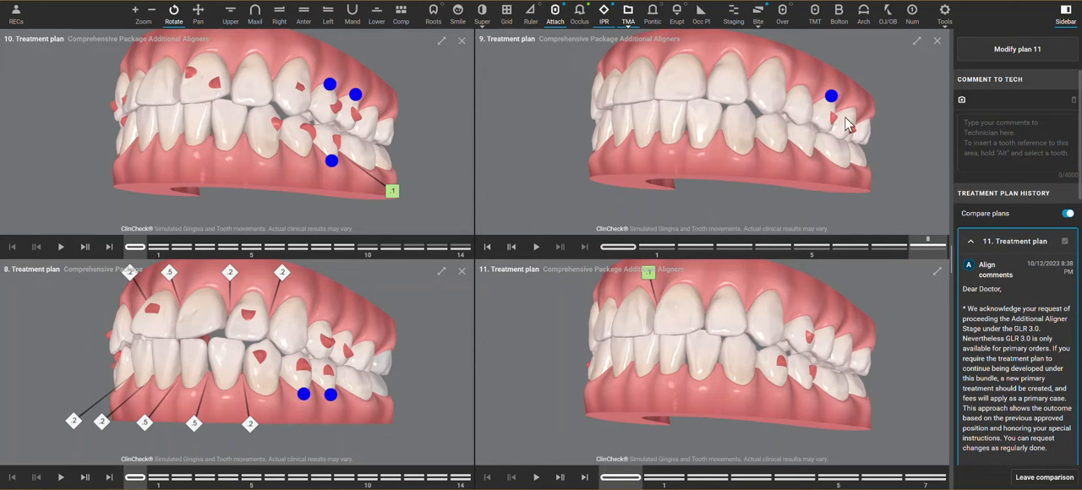
mouse_move(534, 178)
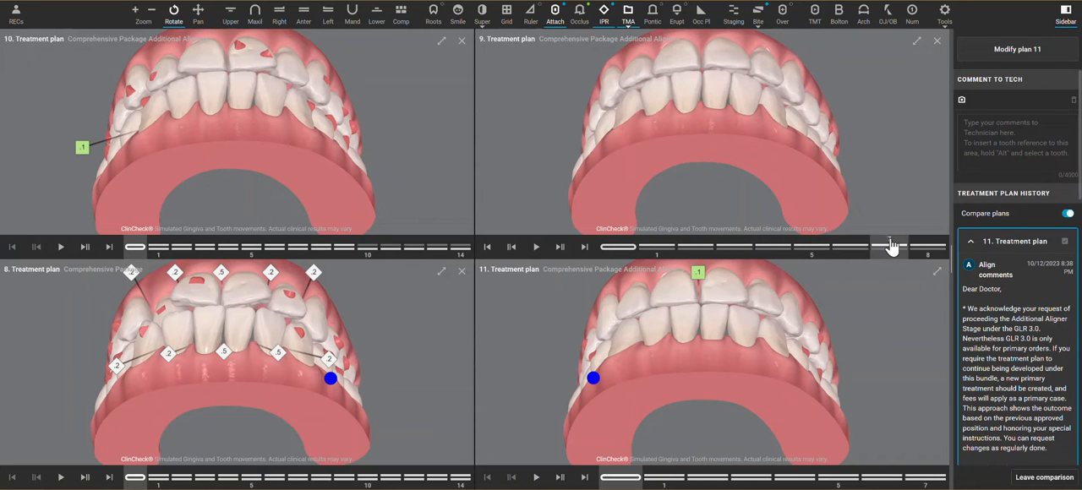
Step: Hide attachments on the four compared plans shown in right lateral view
left_click(559, 245)
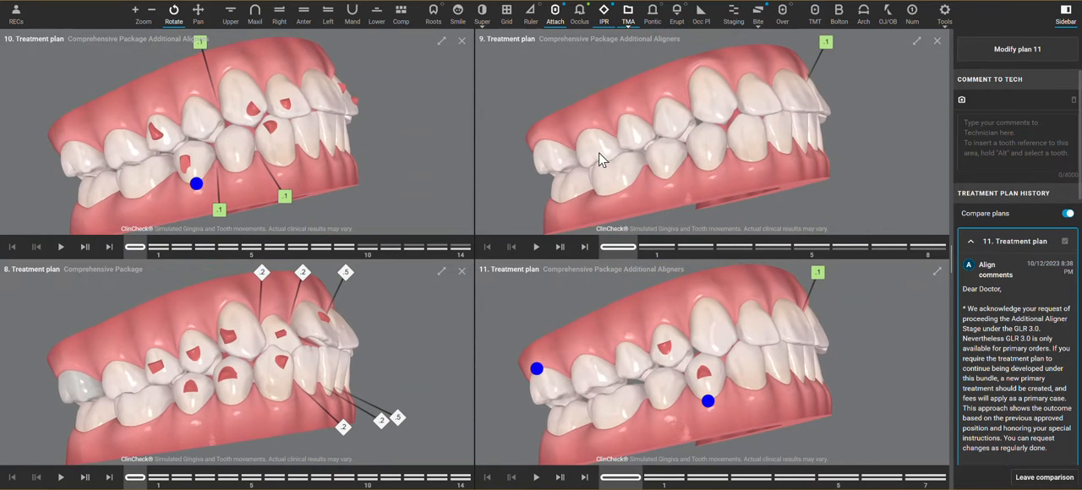
mouse_move(583, 179)
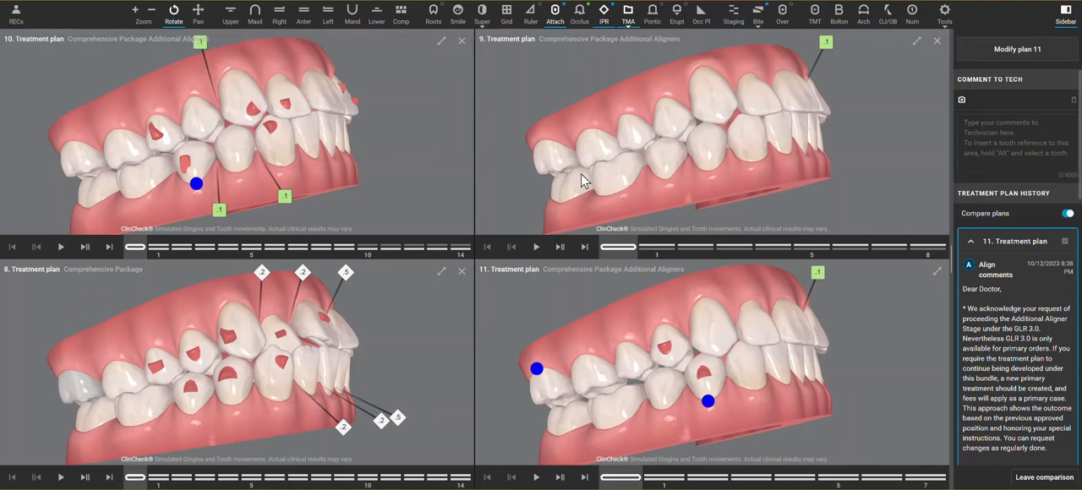
mouse_move(329, 377)
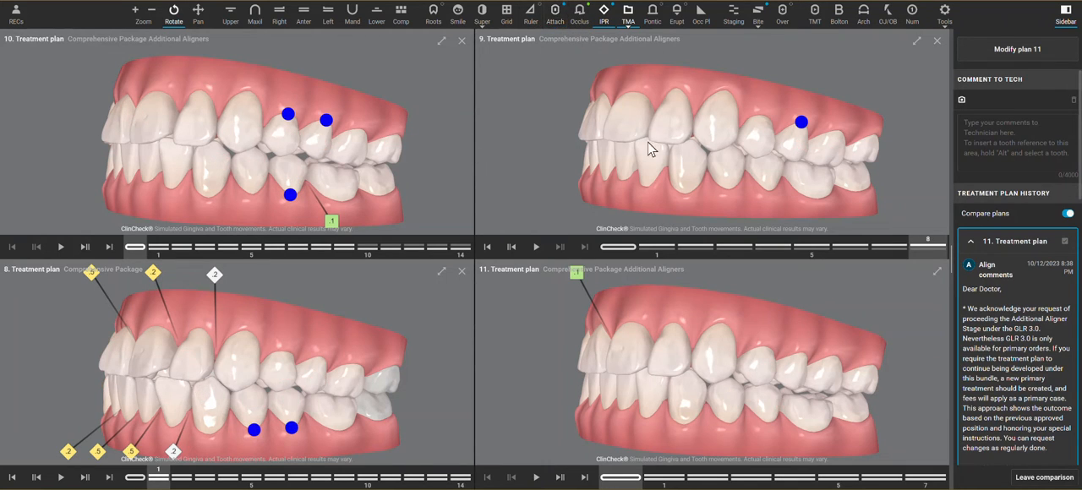
Step: Switch the compared arches to the frontal-below and then left lateral viewing angle
left_click(628, 15)
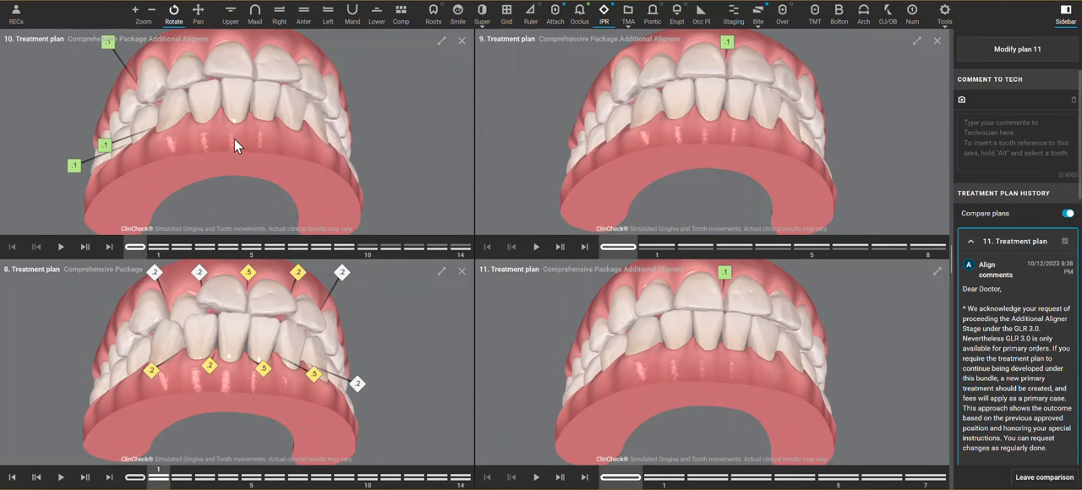
mouse_move(206, 88)
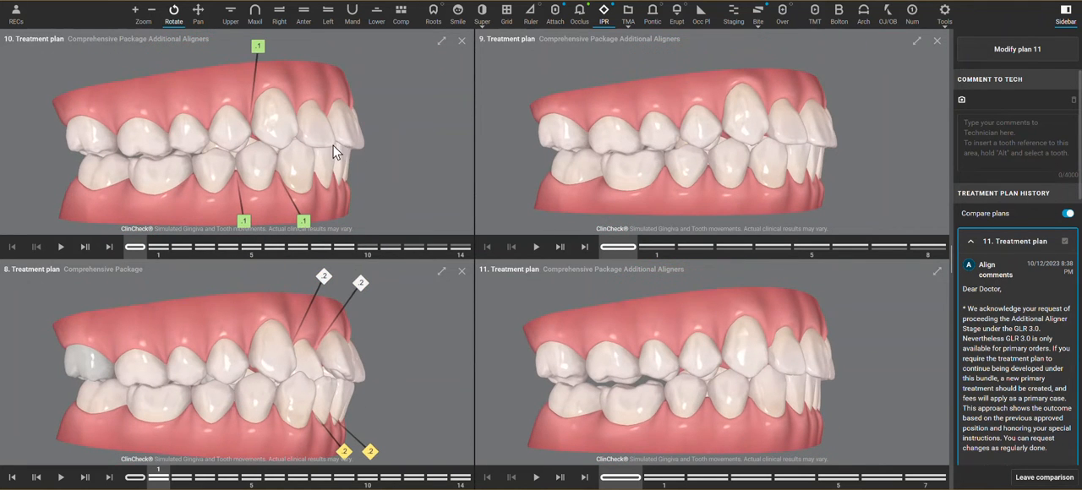
Step: Show the teeth of all compared plans as translucent superimposed overlays from the front
left_click(578, 15)
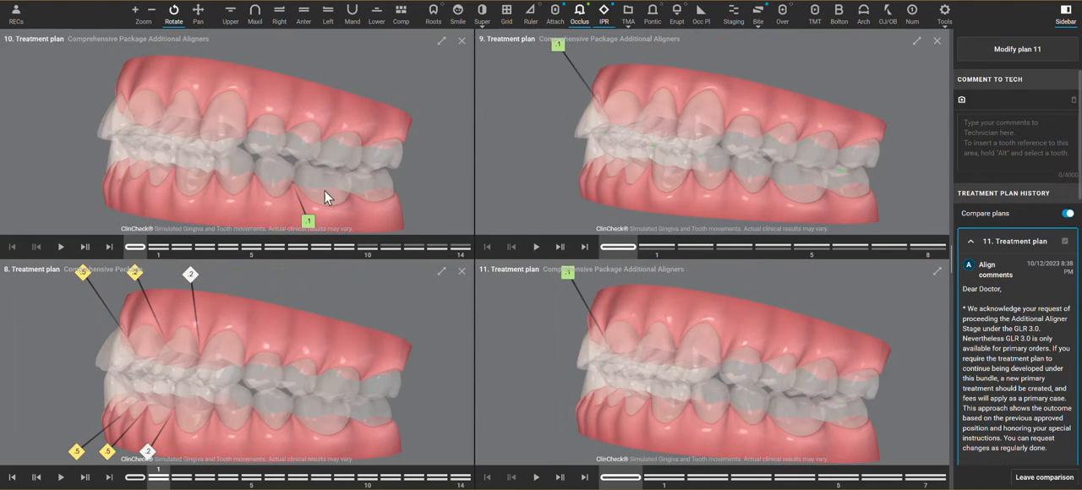
mouse_move(247, 164)
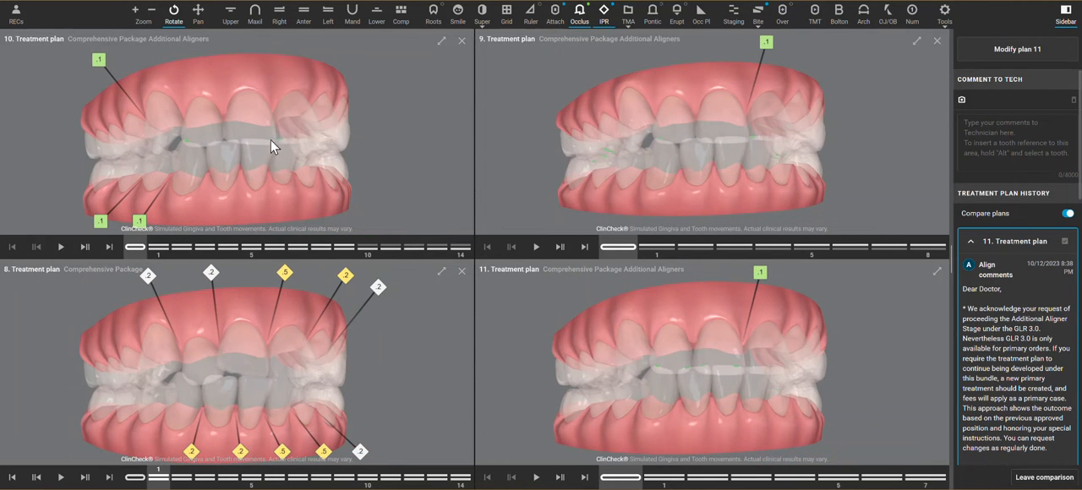
mouse_move(336, 156)
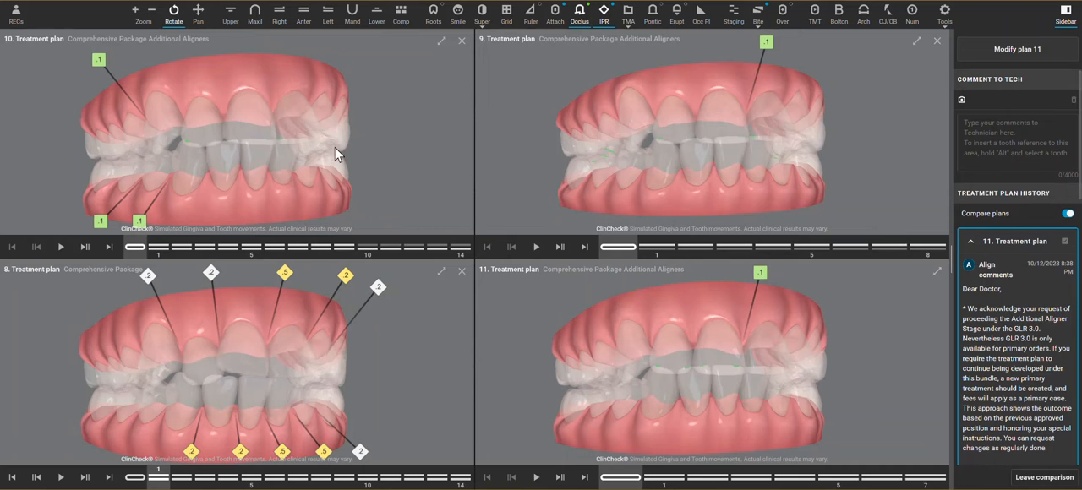
mouse_move(462, 272)
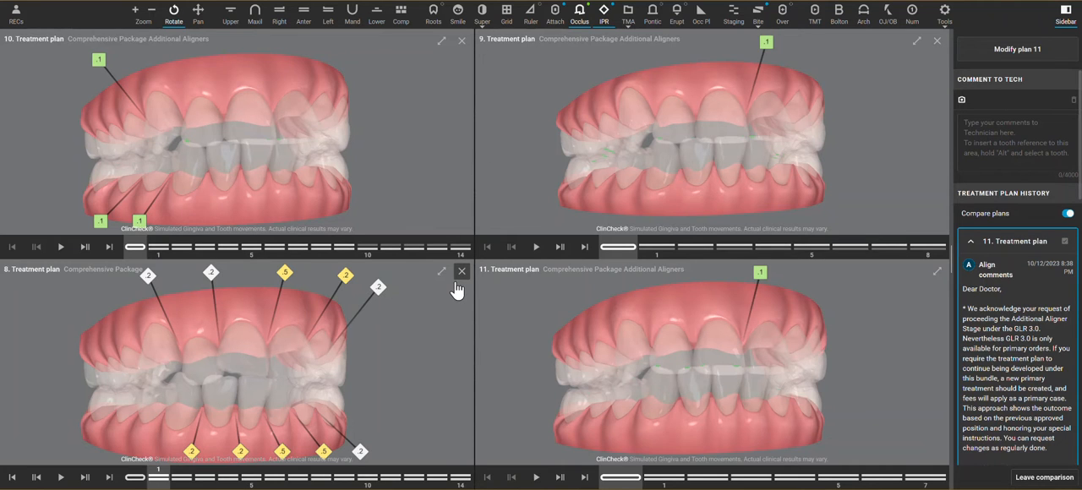
Step: Drop plan 8 from the comparison, turn off the overlay, and step plan 10 through its stages
left_click(463, 272)
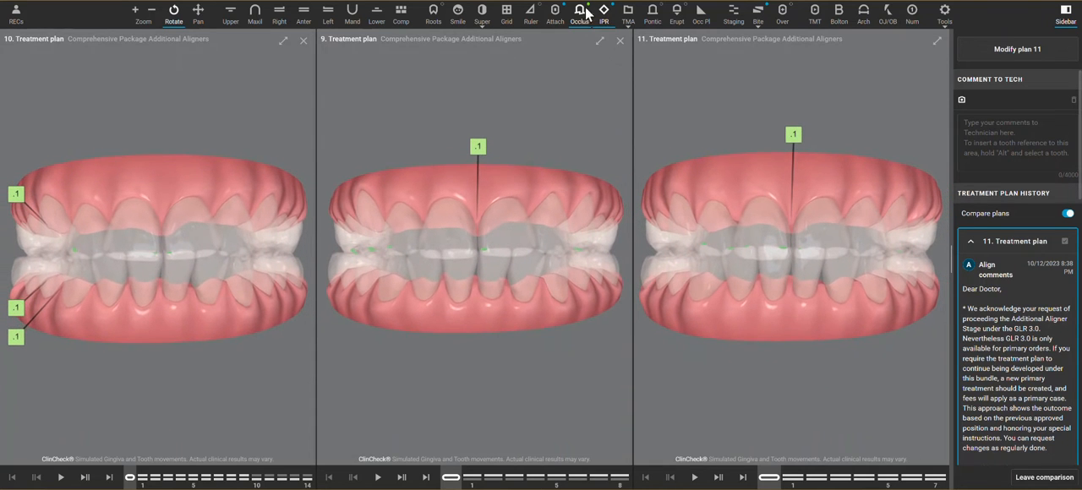
left_click(578, 14)
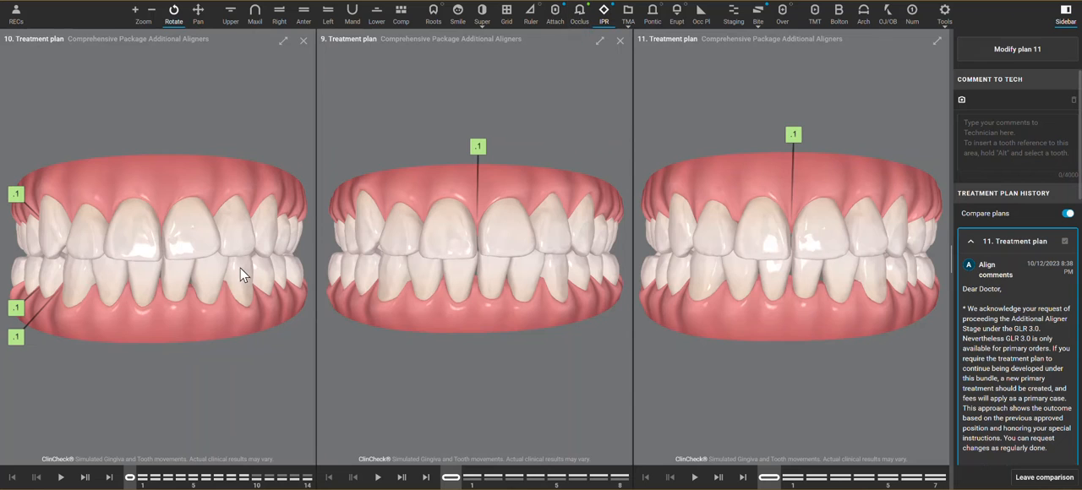
left_click(554, 13)
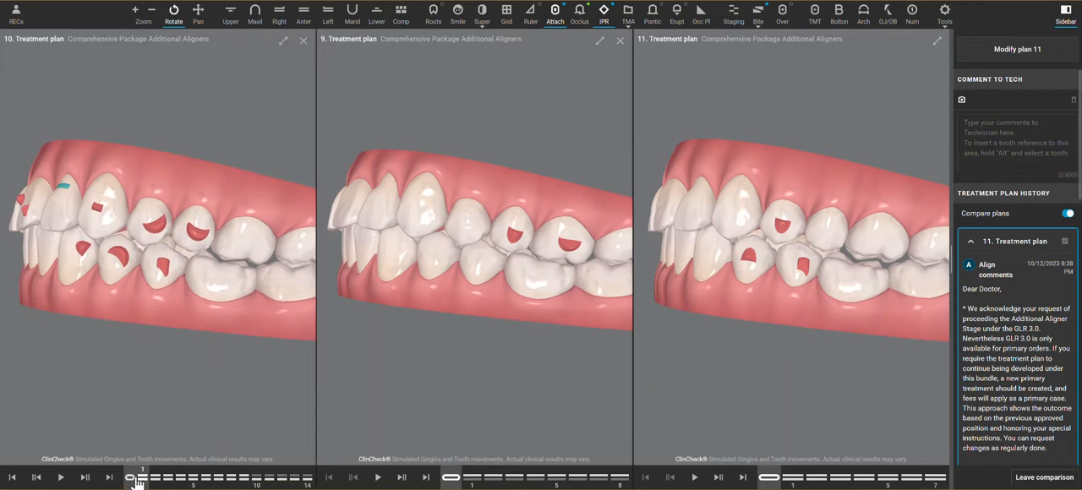
left_click_drag(138, 477, 308, 476)
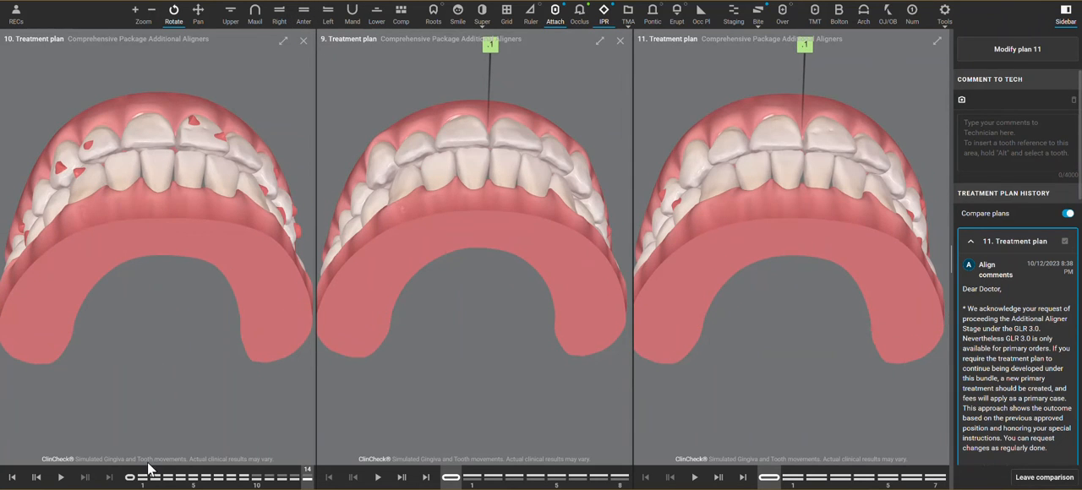
mouse_move(362, 419)
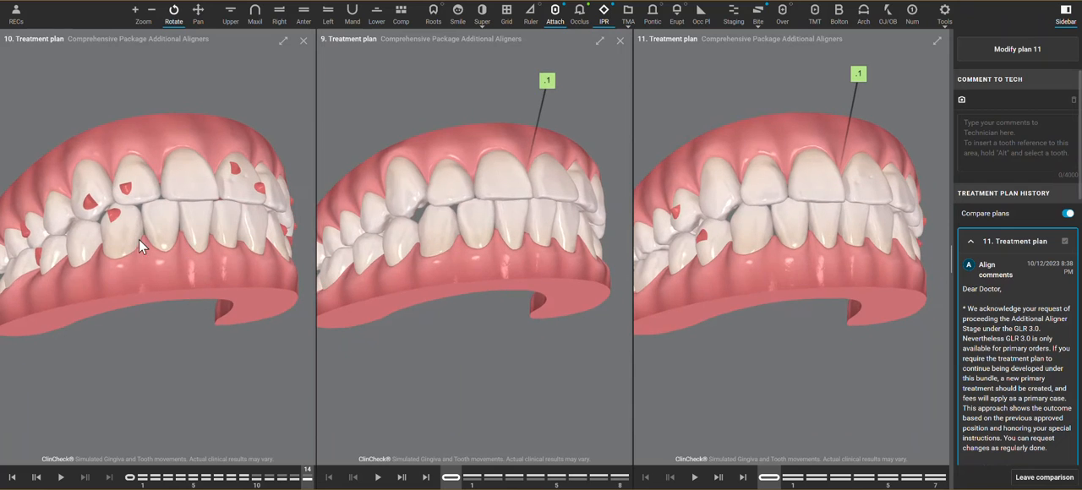
mouse_move(203, 272)
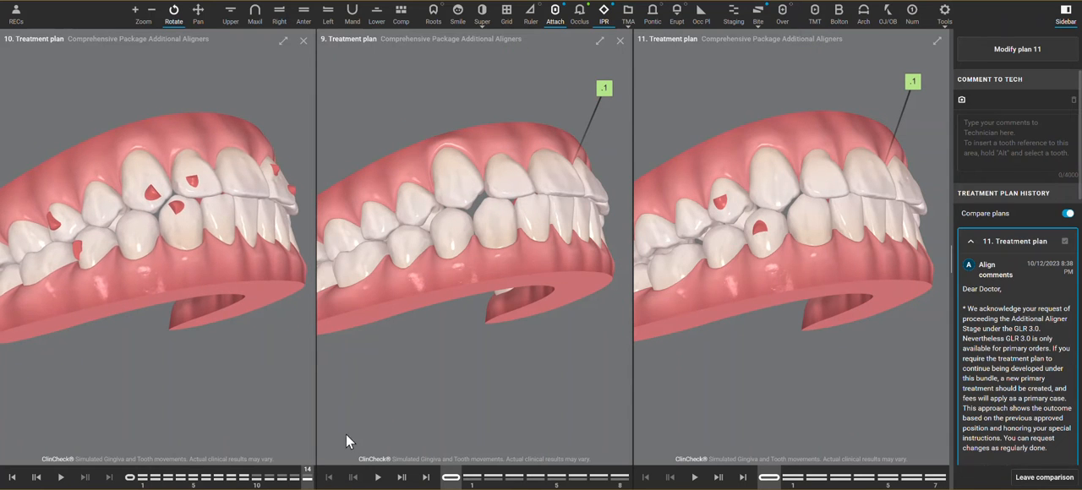
mouse_move(837, 272)
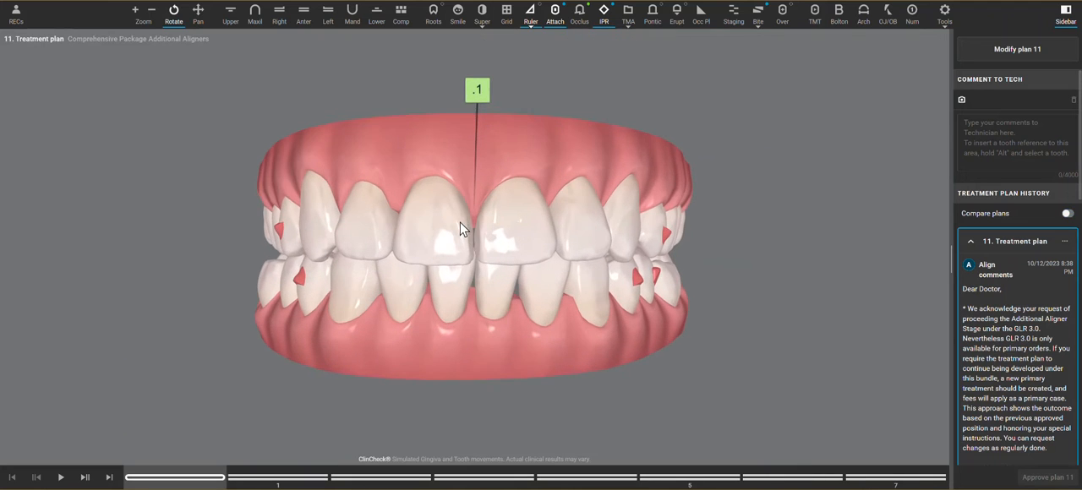
Step: Orbit plan 11 to see the teeth from the side and up at the upper arch
left_click_drag(473, 237, 439, 267)
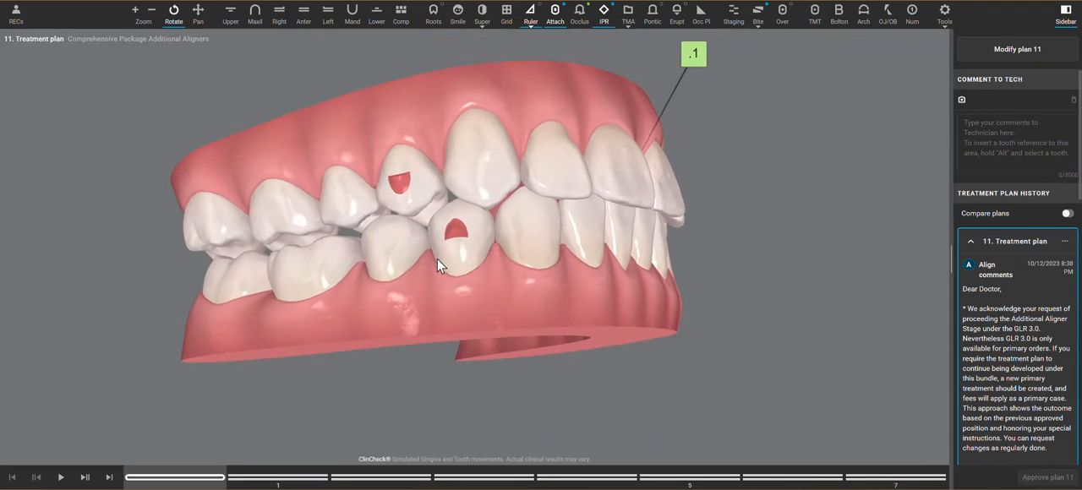
left_click_drag(440, 267, 291, 402)
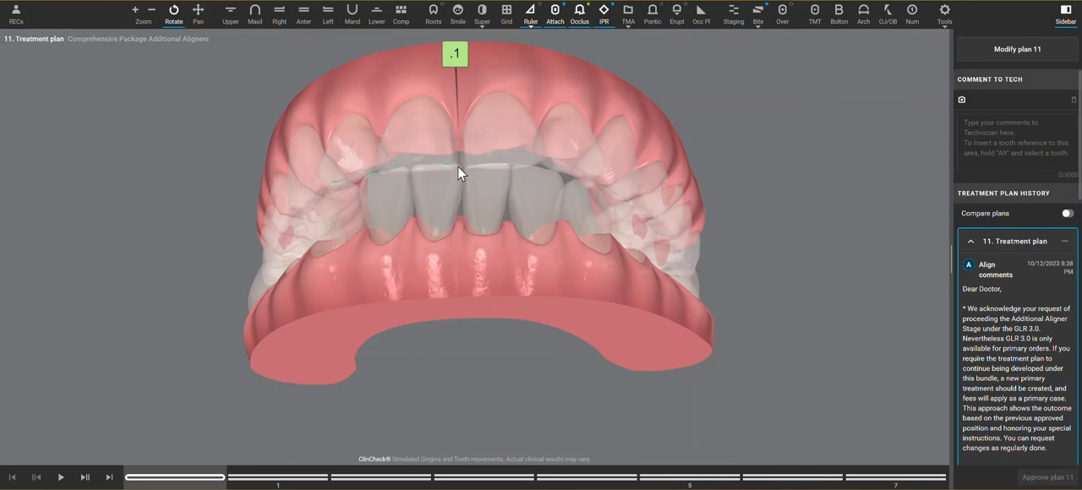
mouse_move(453, 257)
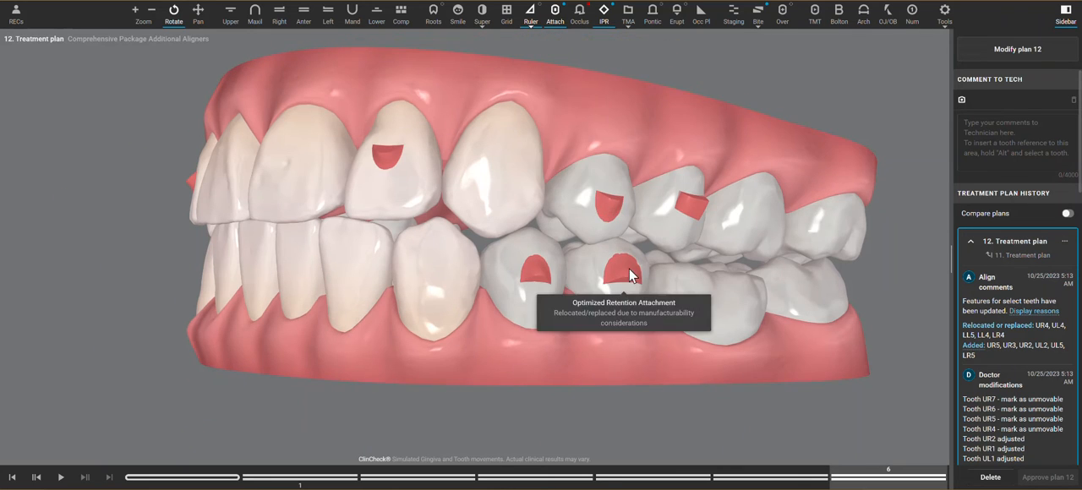
mouse_move(504, 296)
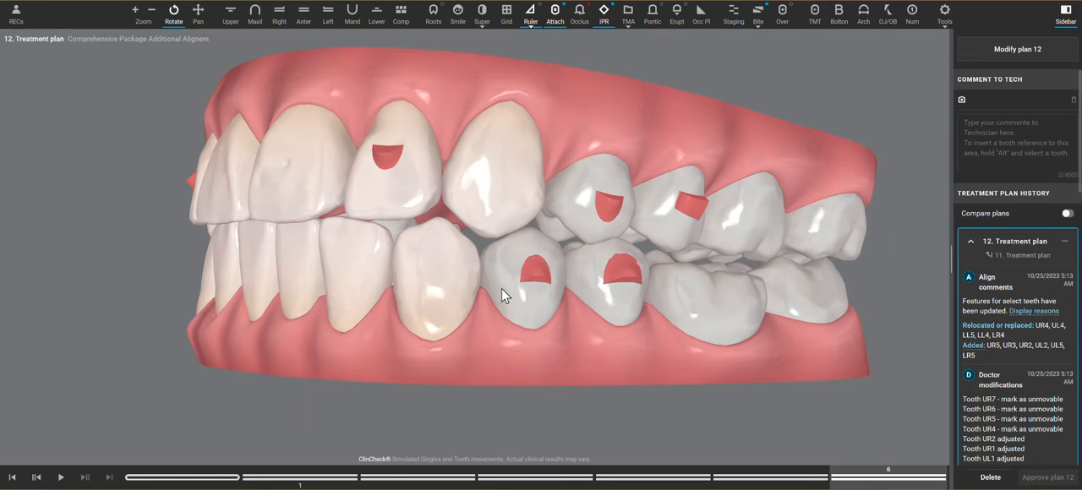
mouse_move(439, 242)
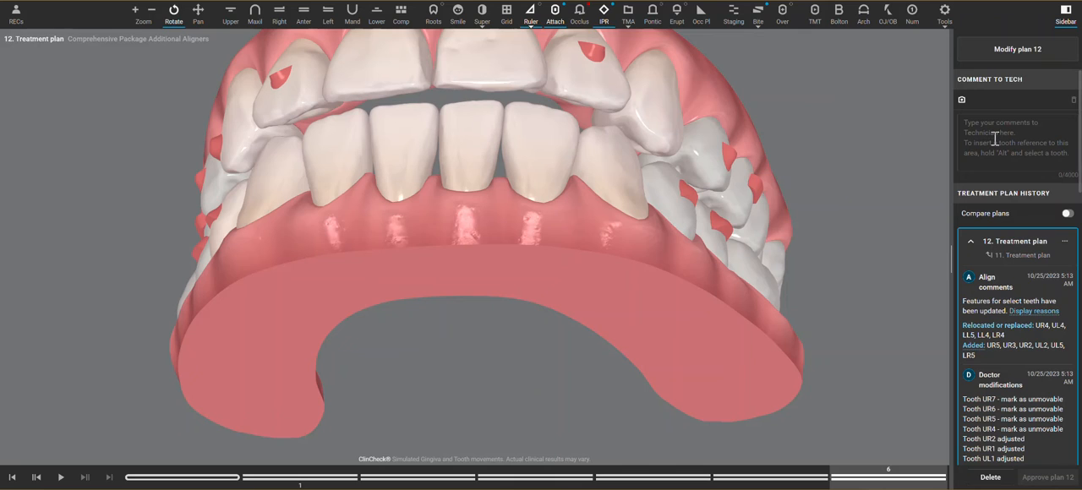
mouse_move(995, 122)
type("-")
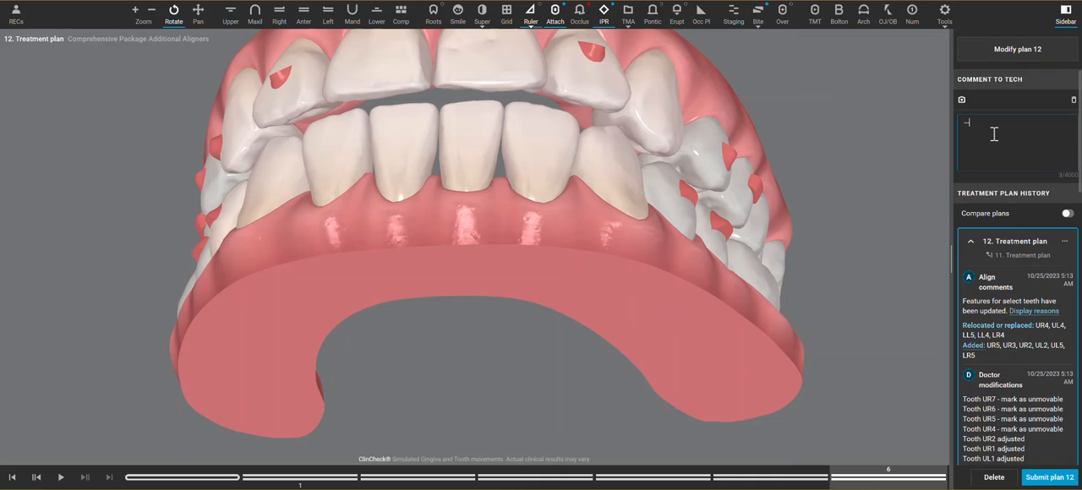
Step: Write 'Add bite ramps' in the Comment to Tech box for plan 12
type("Add bite ramps")
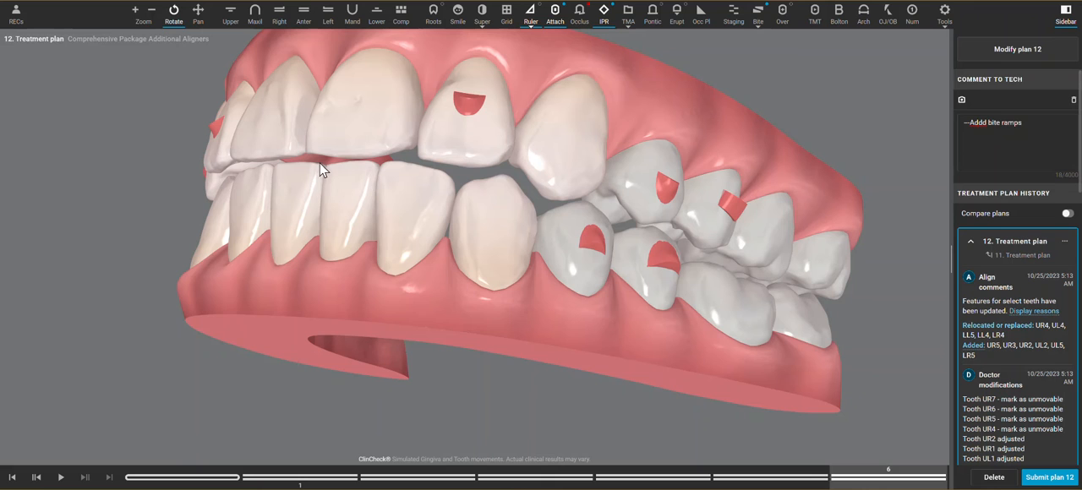
mouse_move(315, 173)
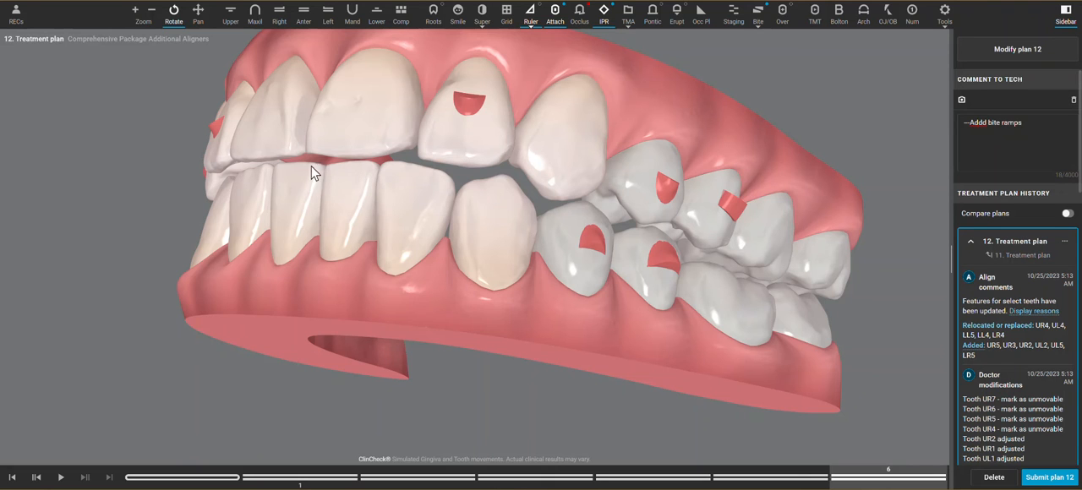
left_click_drag(314, 172, 616, 251)
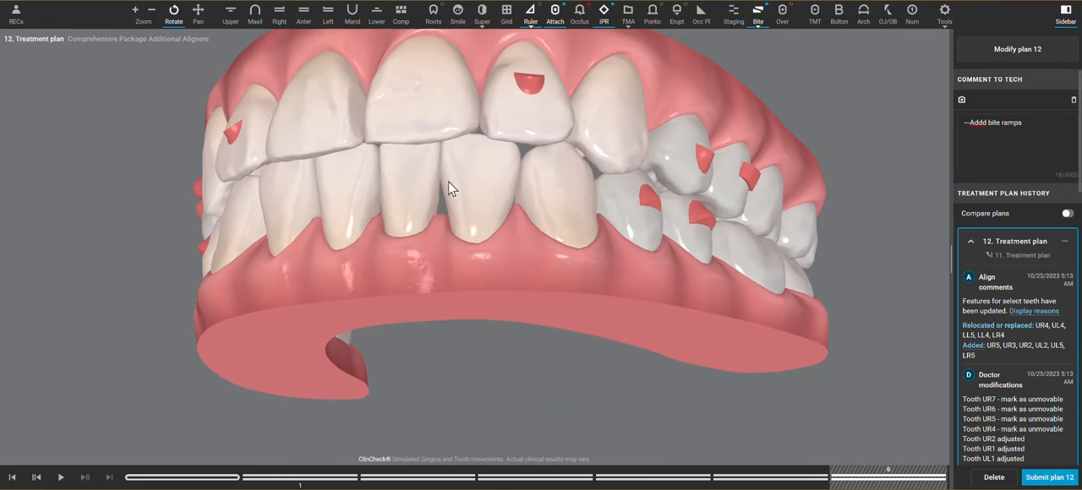
left_click_drag(450, 187, 616, 196)
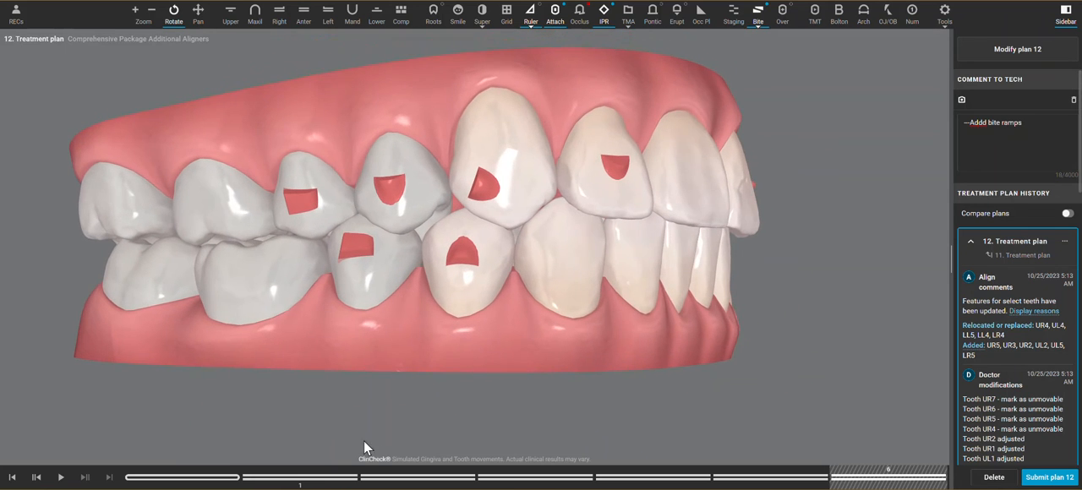
left_click_drag(301, 476, 185, 476)
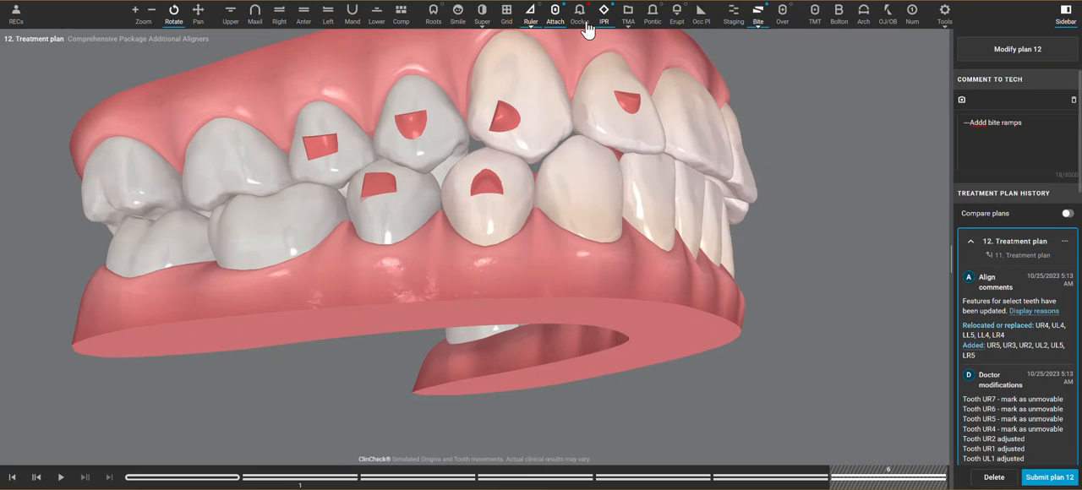
left_click(578, 13)
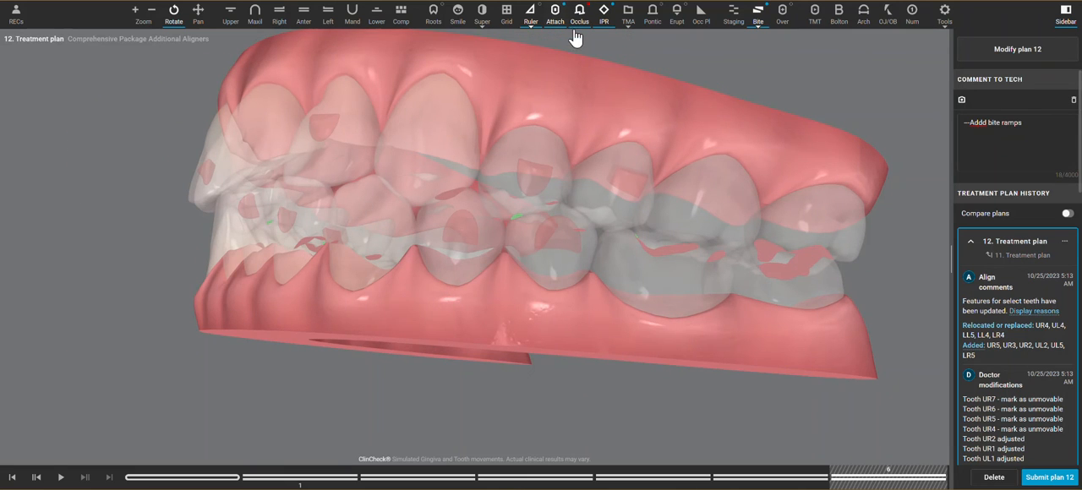
left_click(578, 13)
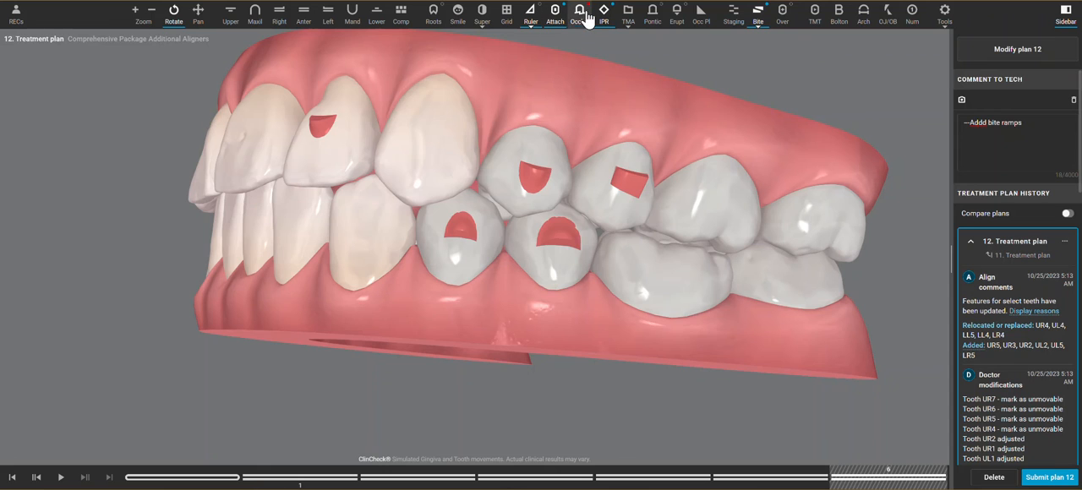
left_click(578, 14)
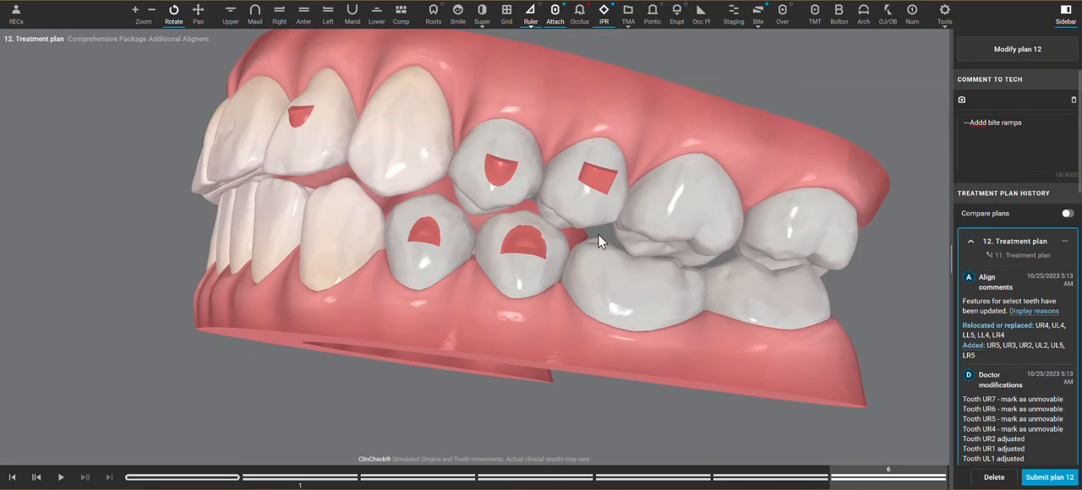
mouse_move(593, 256)
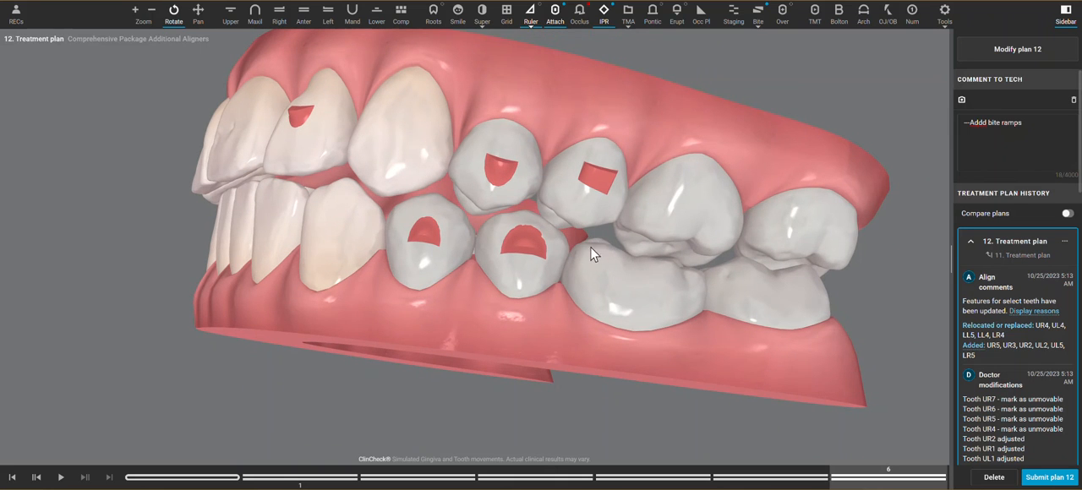
left_click_drag(591, 253, 359, 199)
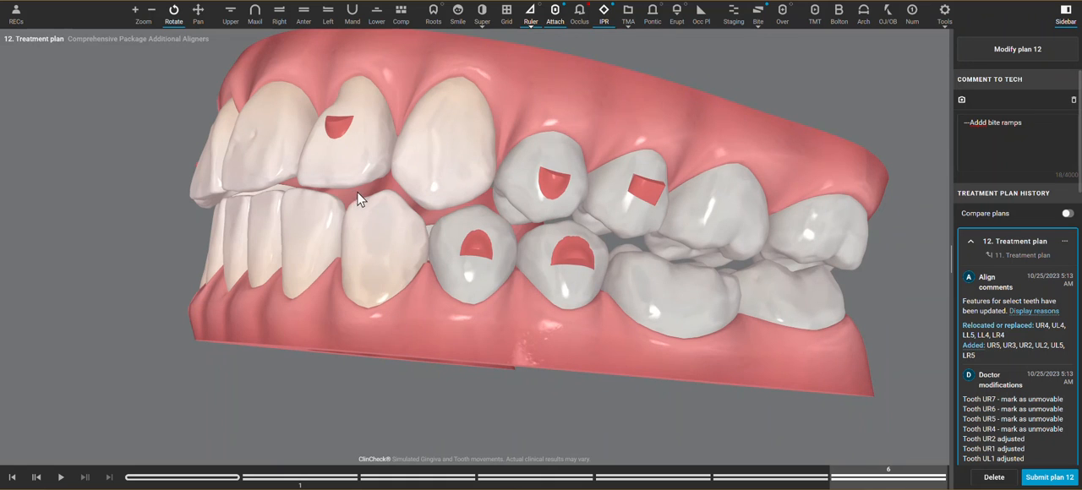
left_click_drag(359, 200, 622, 295)
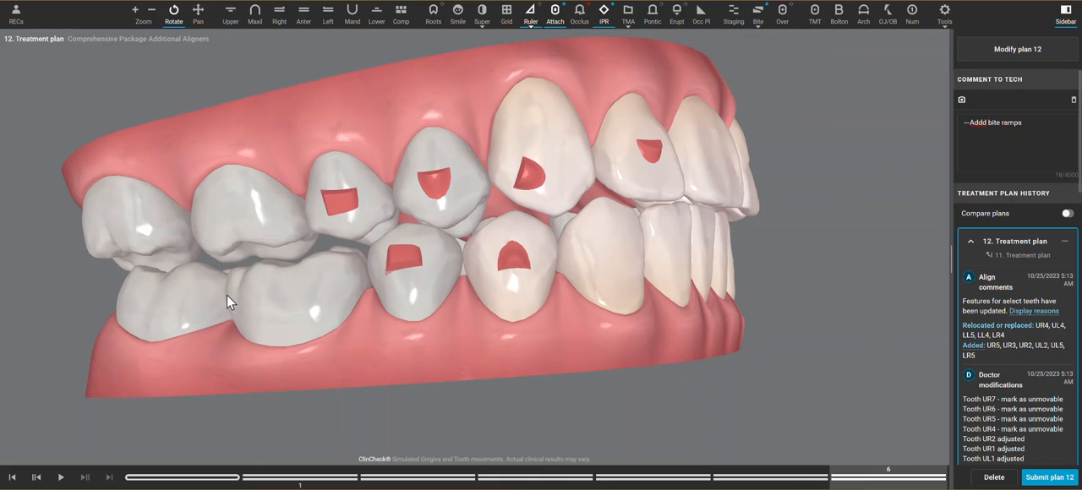
mouse_move(507, 267)
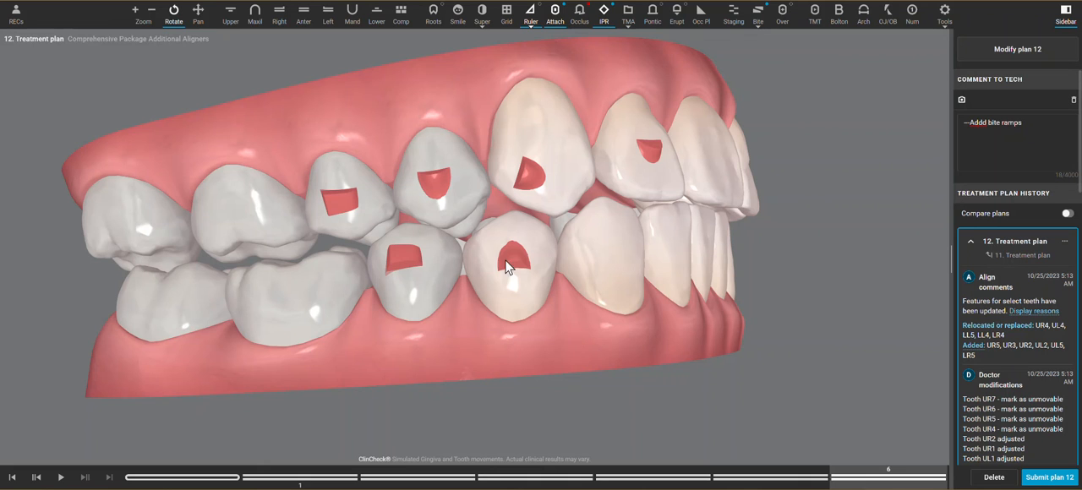
left_click_drag(507, 270, 503, 294)
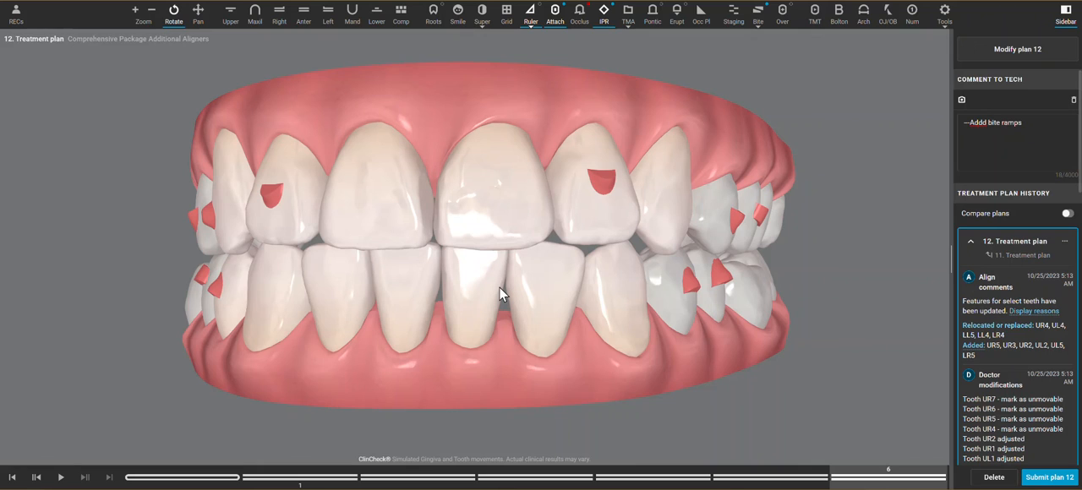
mouse_move(707, 271)
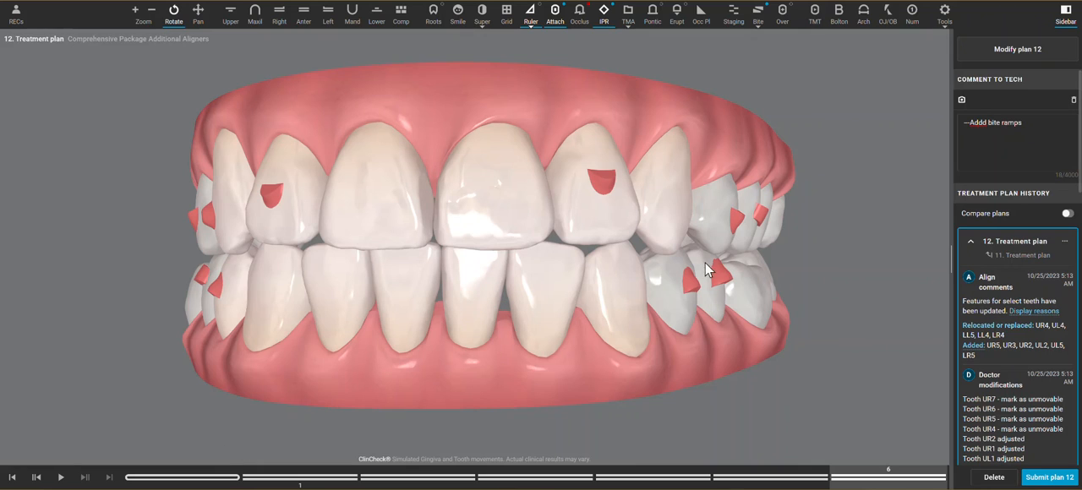